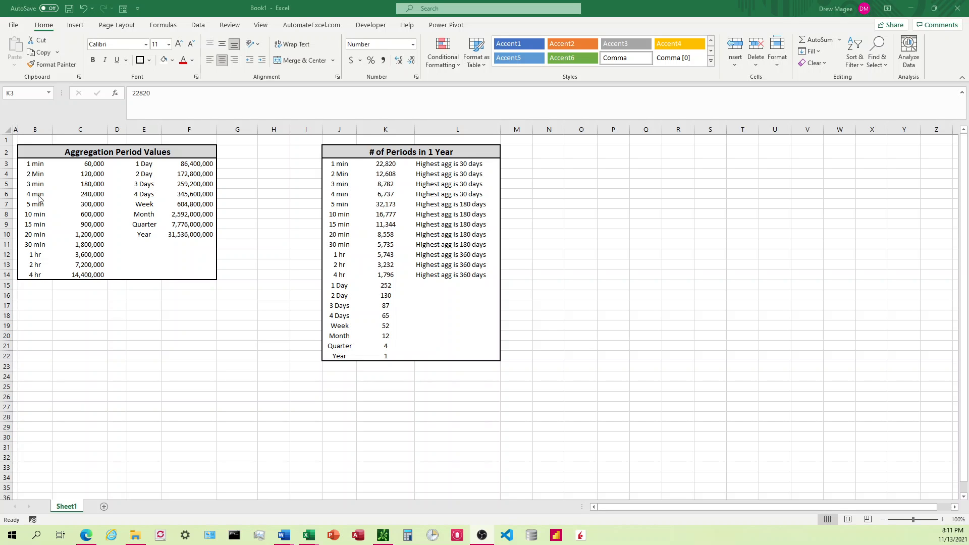
mouse_move(360, 188)
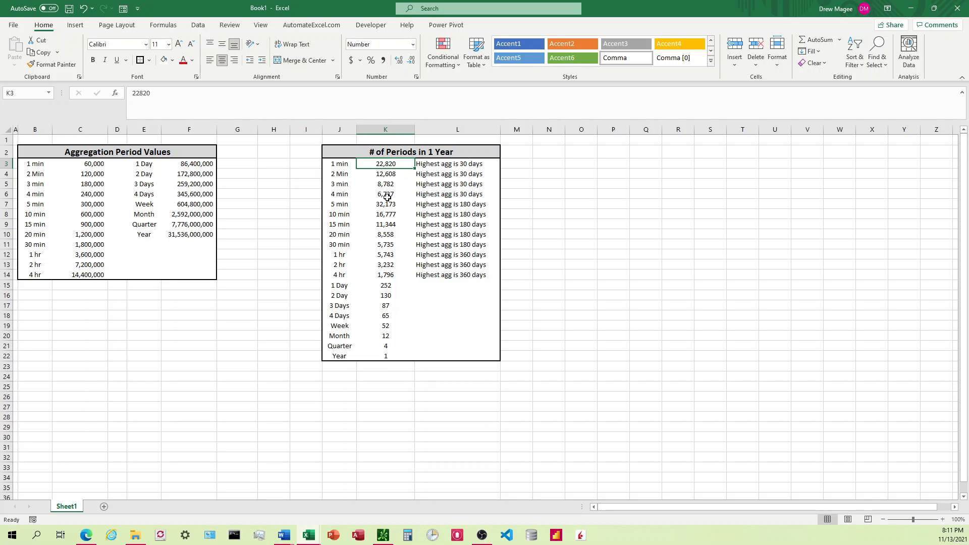
mouse_move(388, 183)
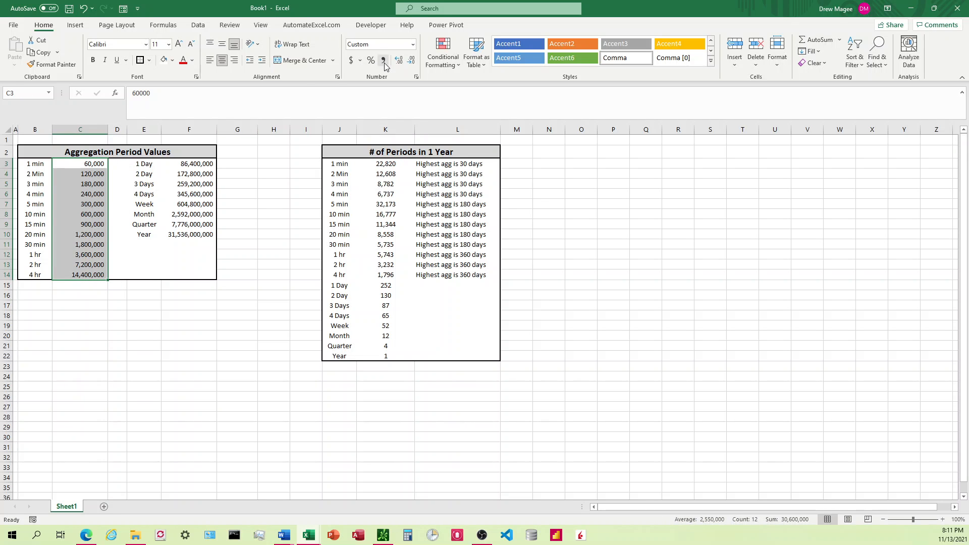
Step: Reset column C to General, then give C3:C14 Comma Style with thousands separators and two decimals
click(411, 44)
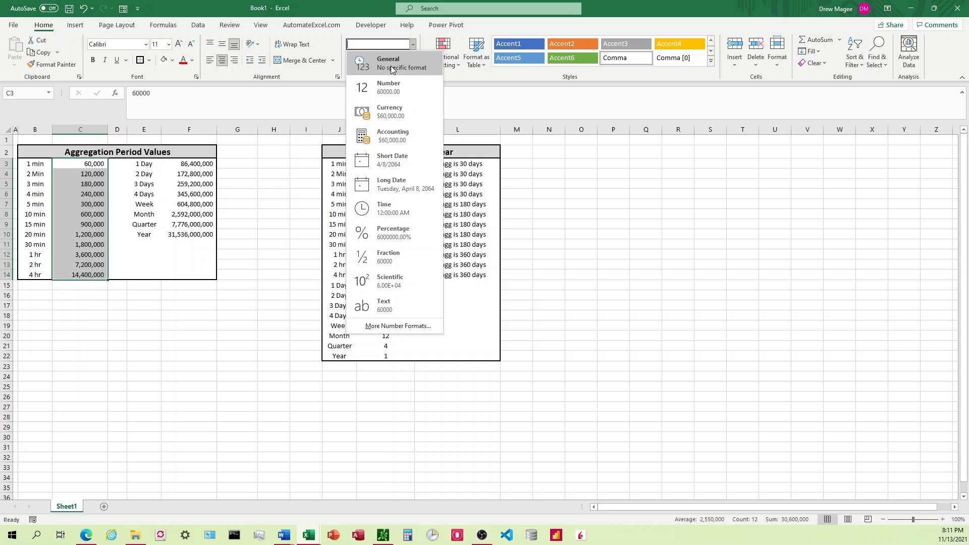
click(388, 62)
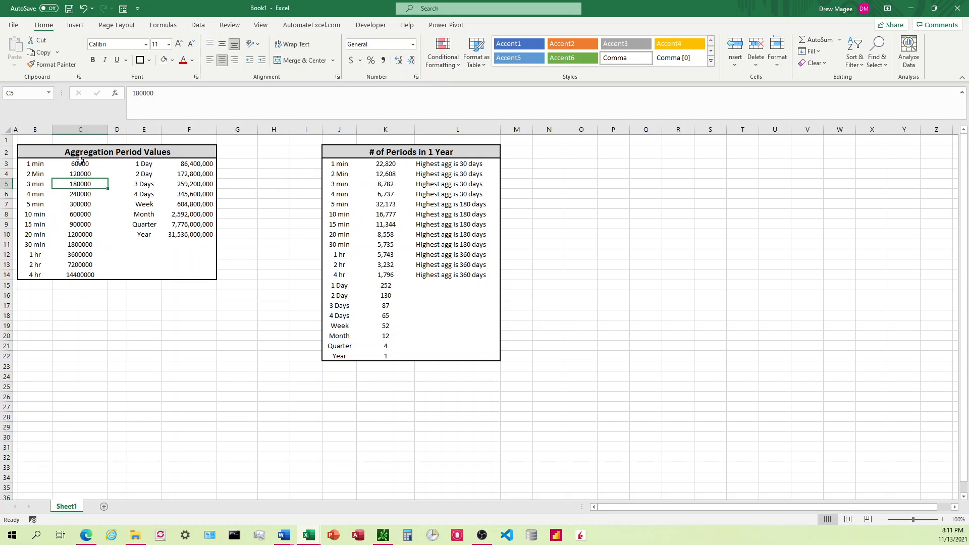
drag(80, 163, 79, 204)
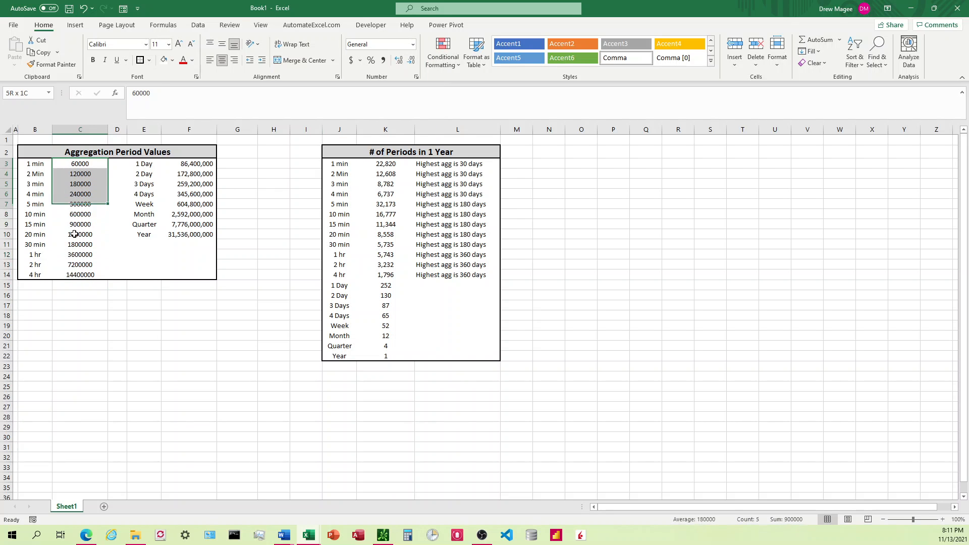
click(234, 60)
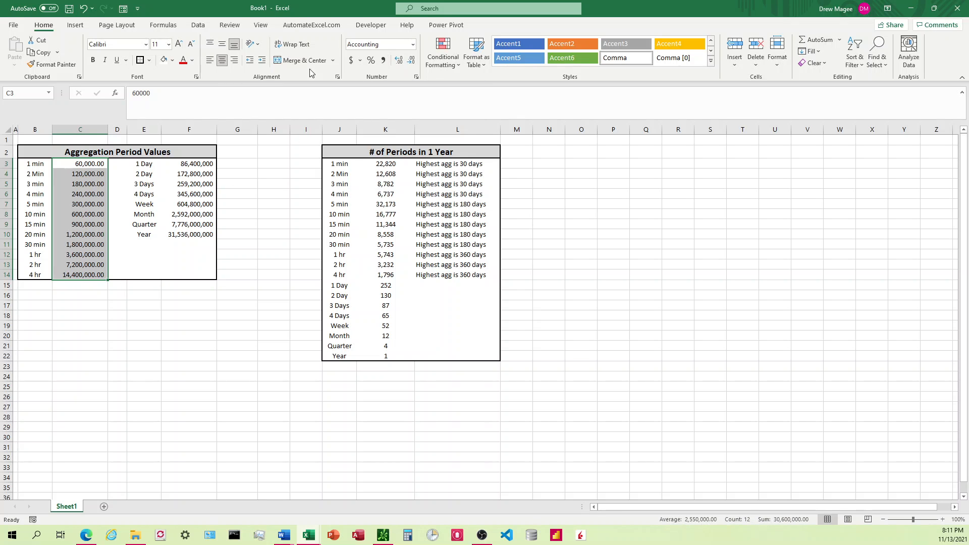
Step: Drop the decimals so column C reads 60,000, 120,000 and so on
click(398, 60)
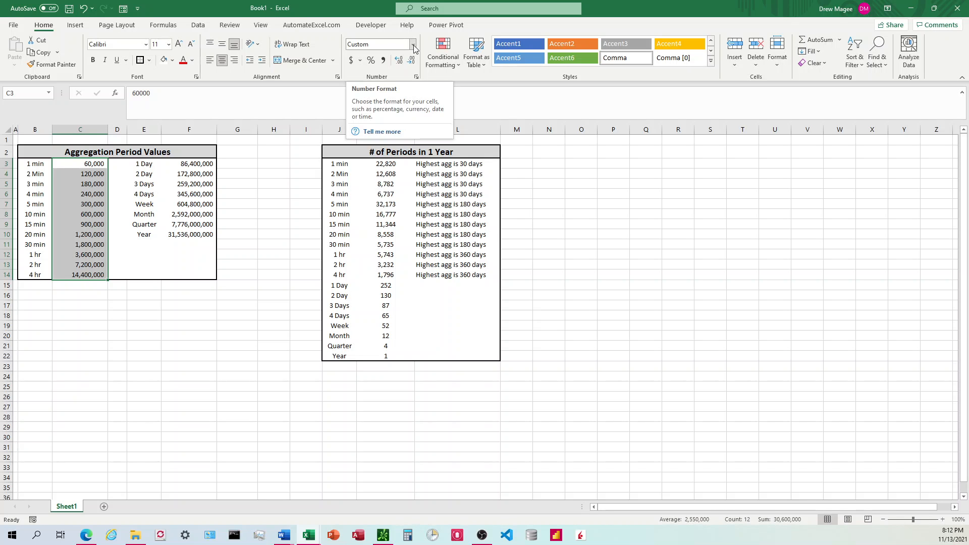
click(413, 44)
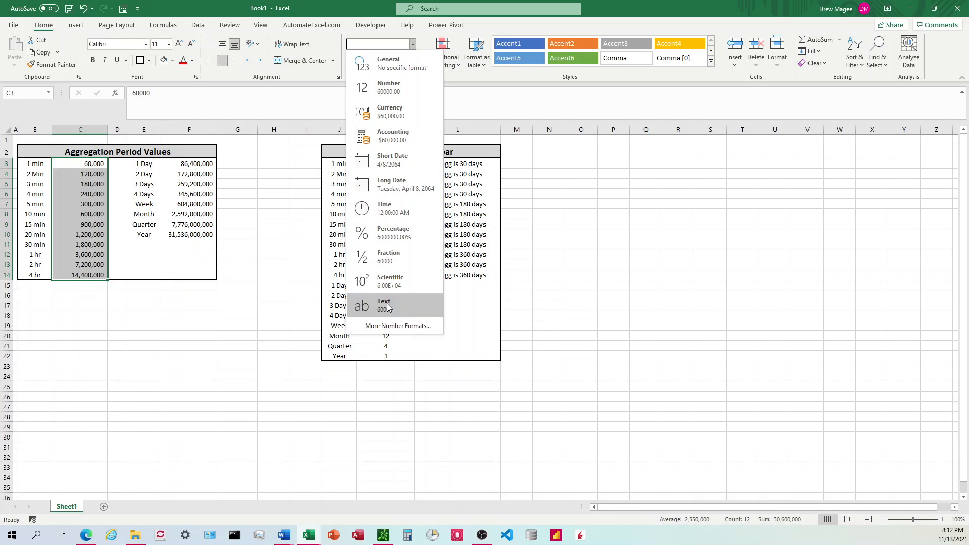
Step: Apply the #,##0 custom format from More Number Formats to column C
click(397, 326)
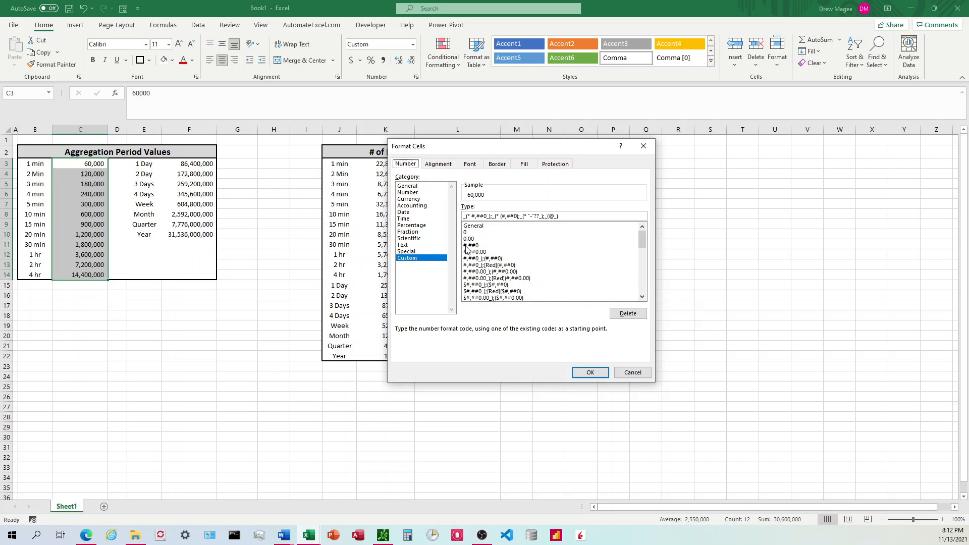
mouse_move(467, 250)
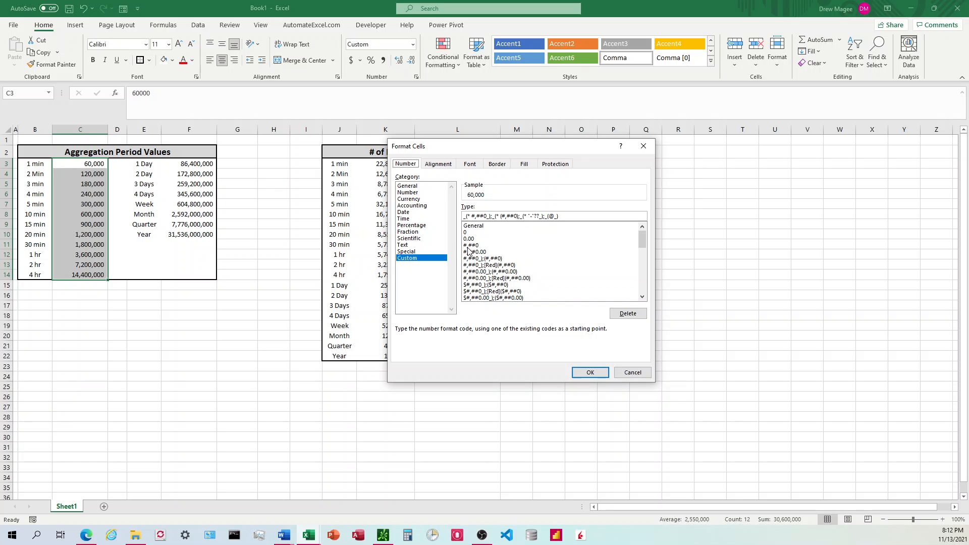
mouse_move(476, 251)
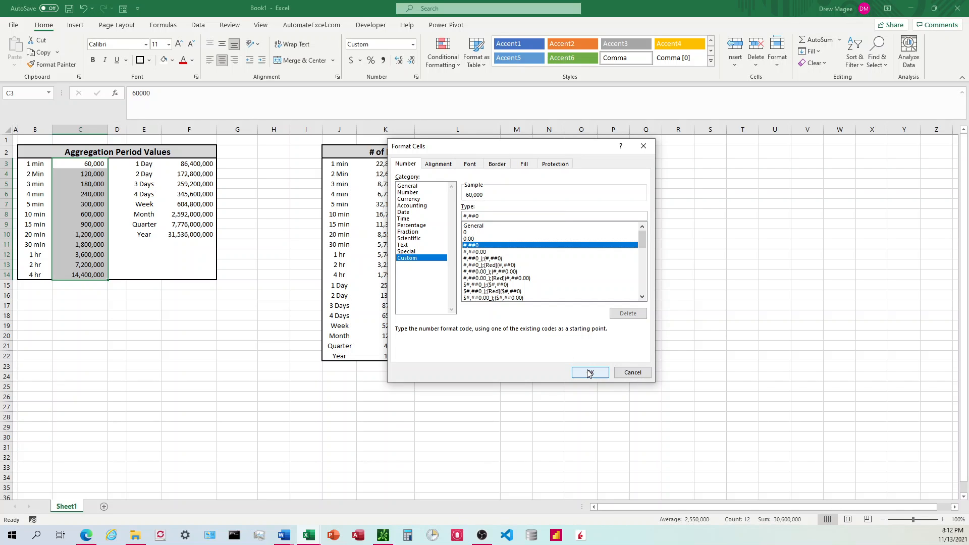
click(588, 373)
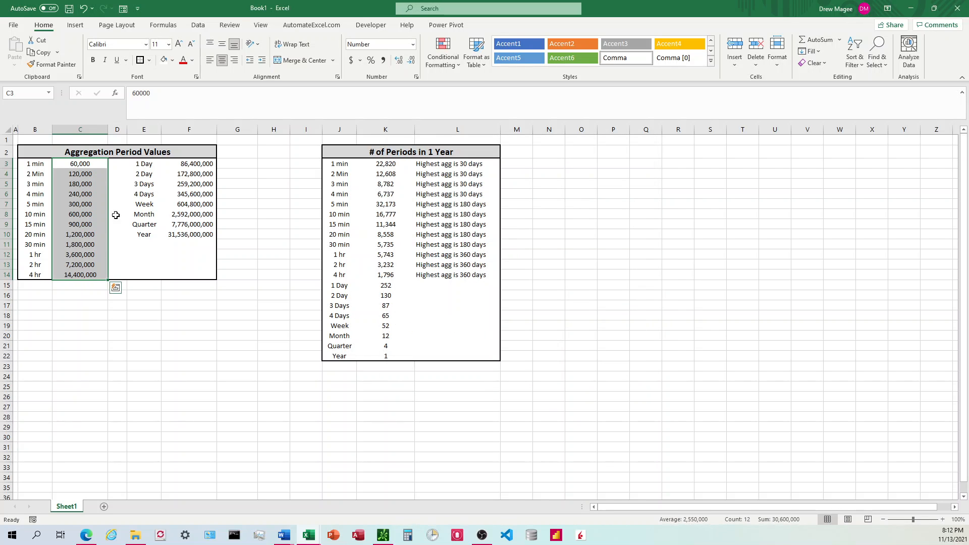